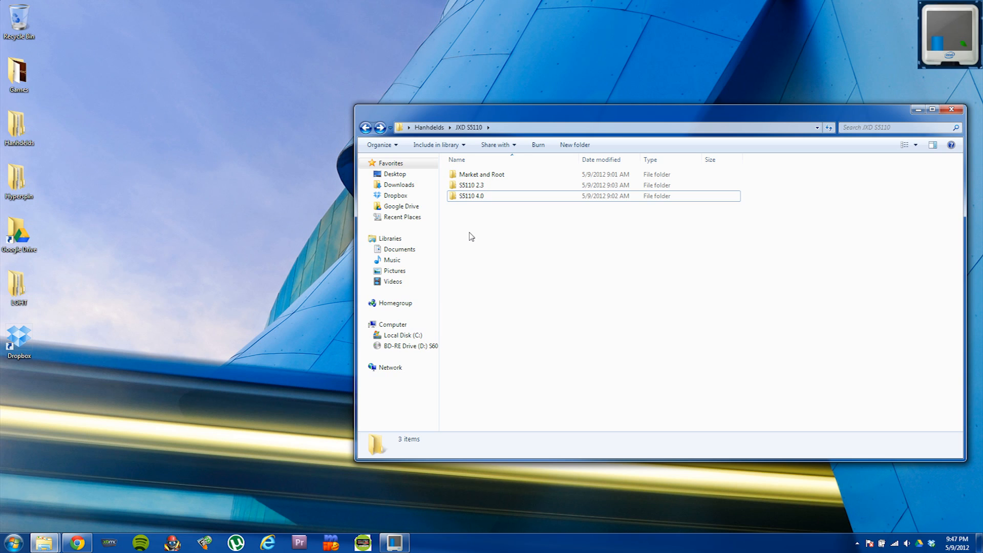
mouse_move(483, 258)
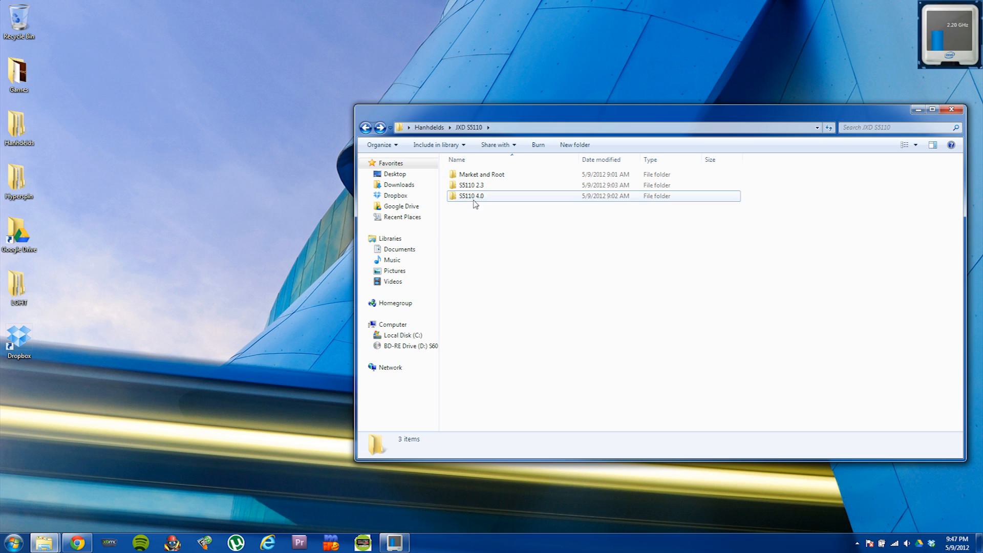
mouse_move(469, 237)
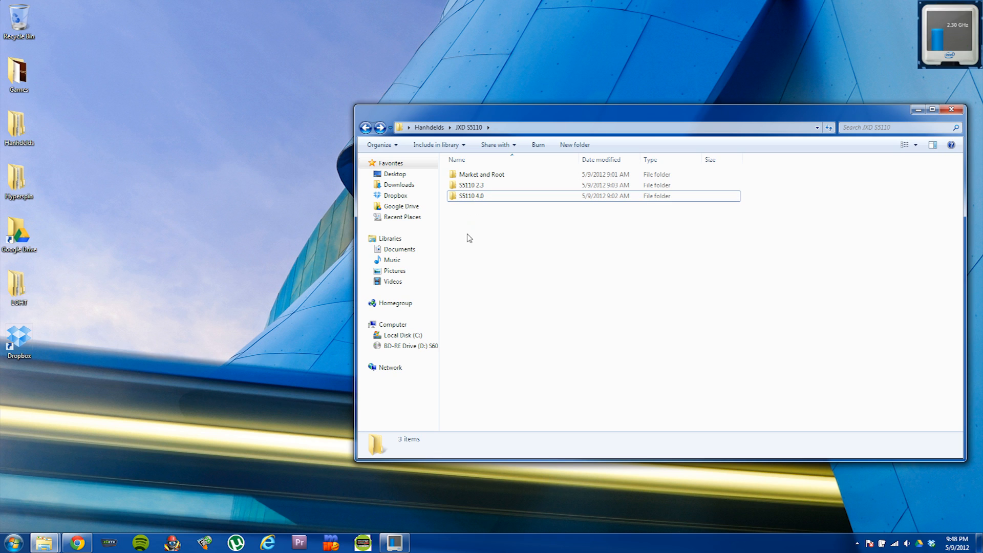
Step: Navigate into the SS110 4.0 folder to list its five firmware files
left_click(480, 174)
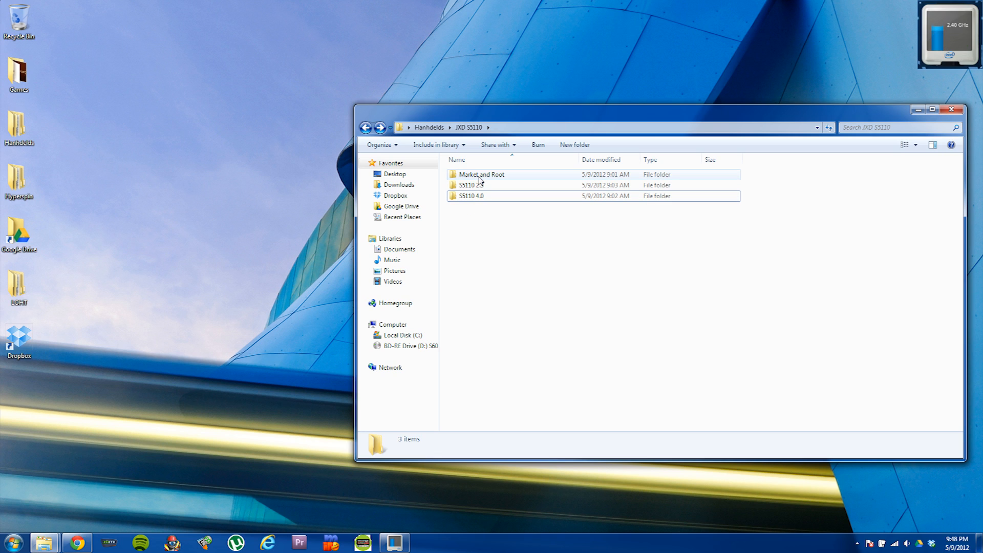
left_click(481, 257)
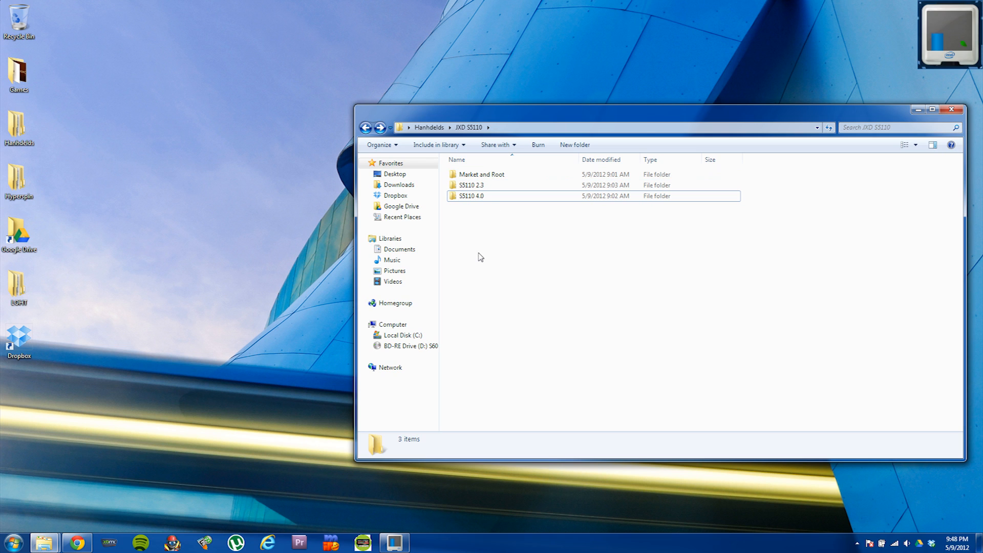
left_click(471, 195)
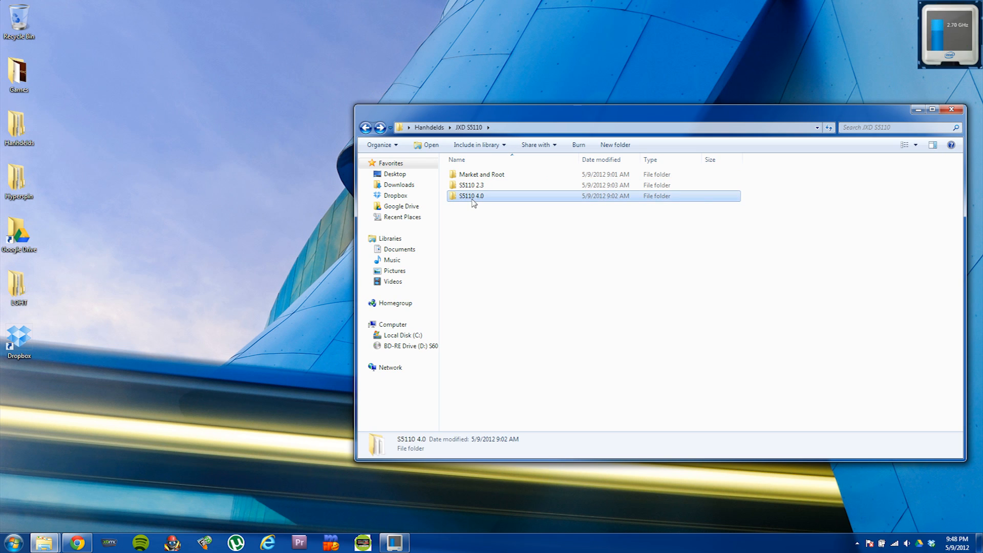
mouse_move(476, 232)
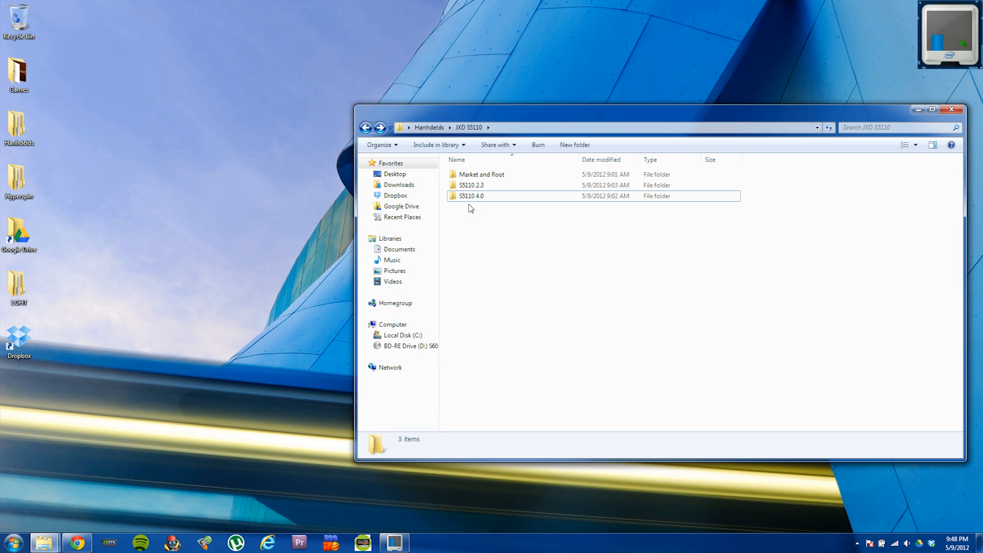
double_click(471, 196)
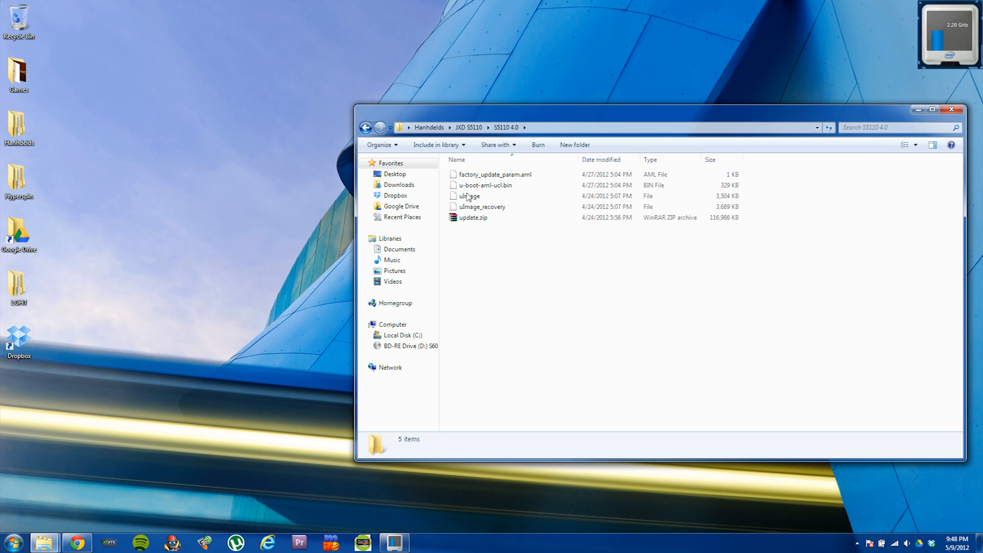
Step: Select all five firmware files (uImage, uImage_recovery, update.zip...), then clear the selection
key("ctrl+a")
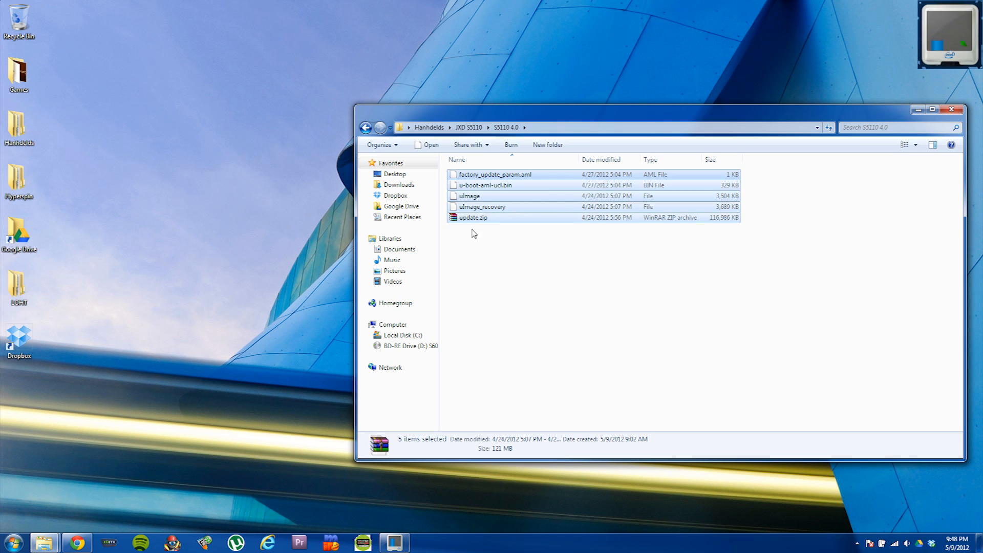
mouse_move(470, 213)
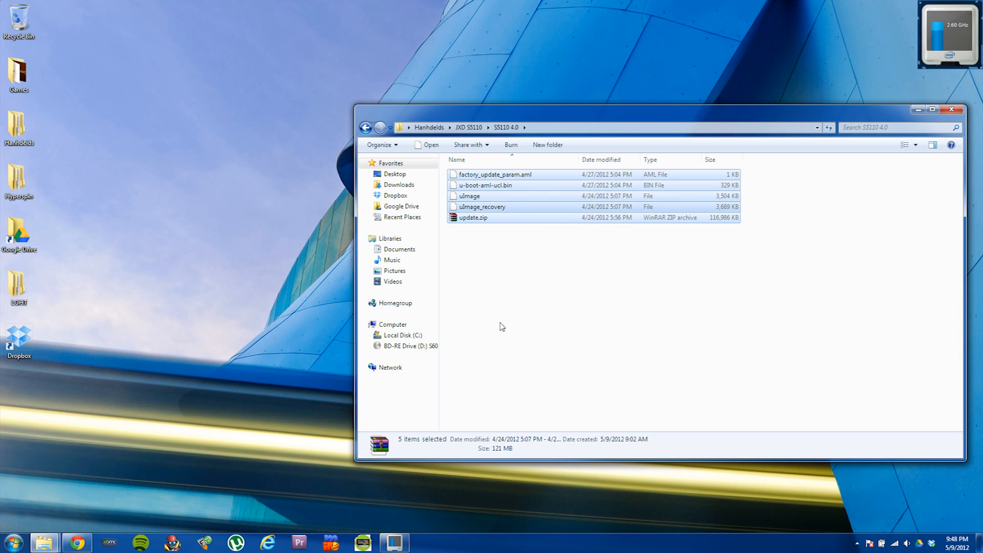
left_click(502, 326)
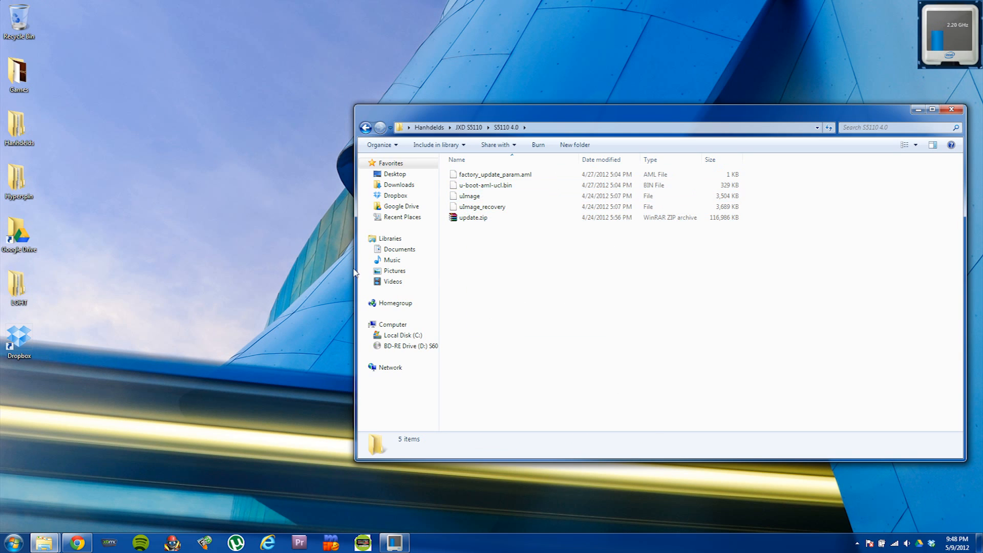
mouse_move(585, 306)
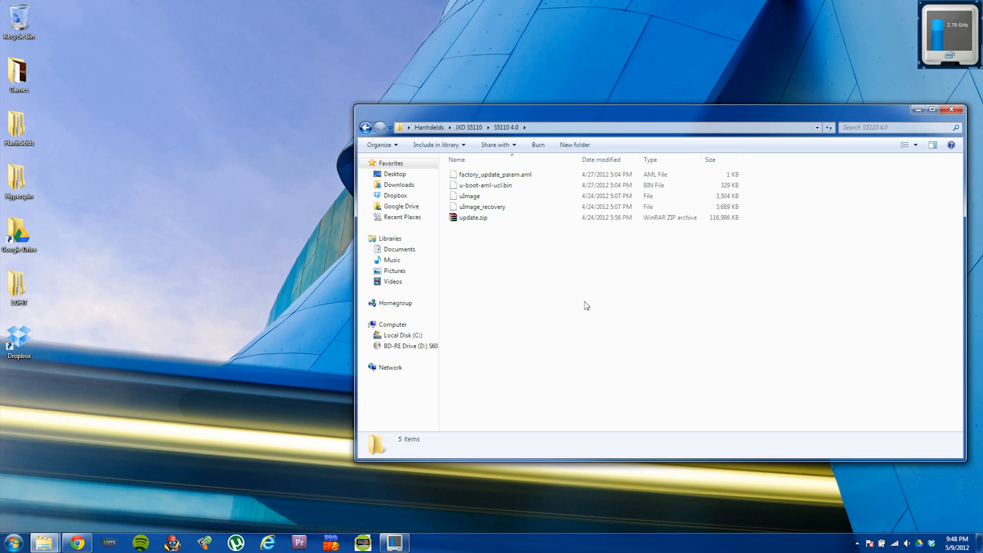